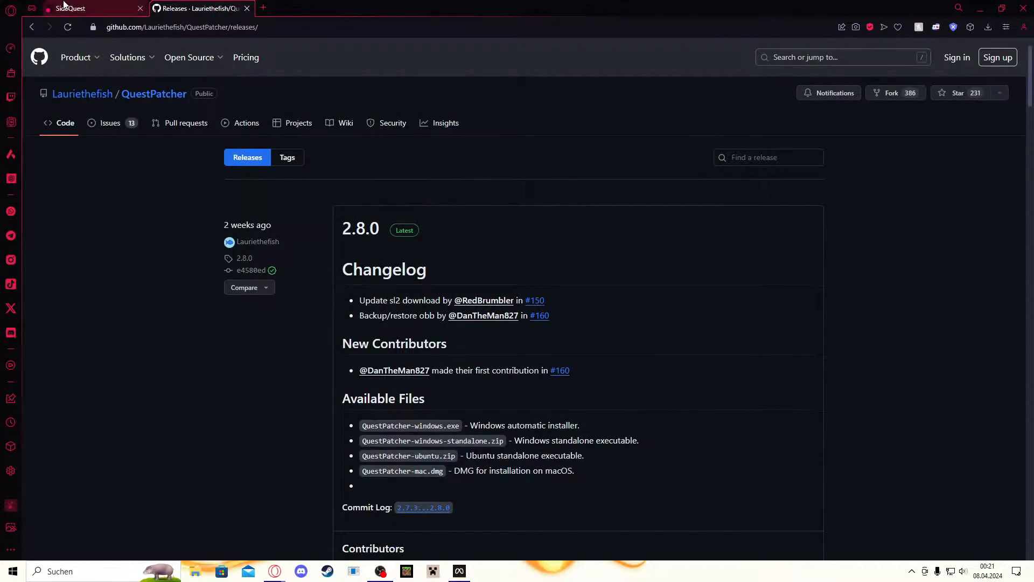
- Bring the SideQuest setup page's 'Download for Windows 10 x64' advanced-installer button into view
{"action": "left_click", "coordinate": [69, 8]}
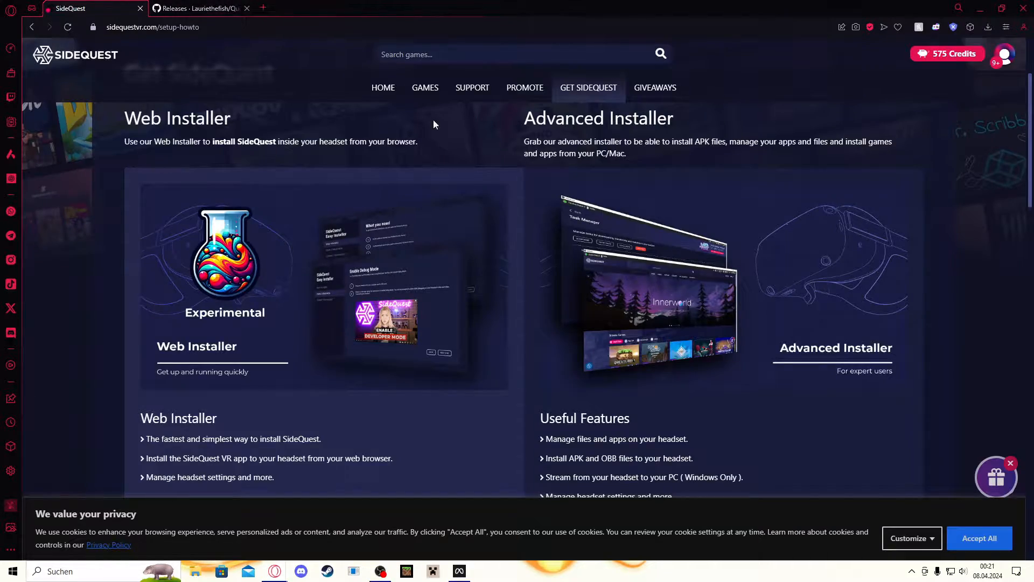
{"action": "mouse_move", "coordinate": [589, 120]}
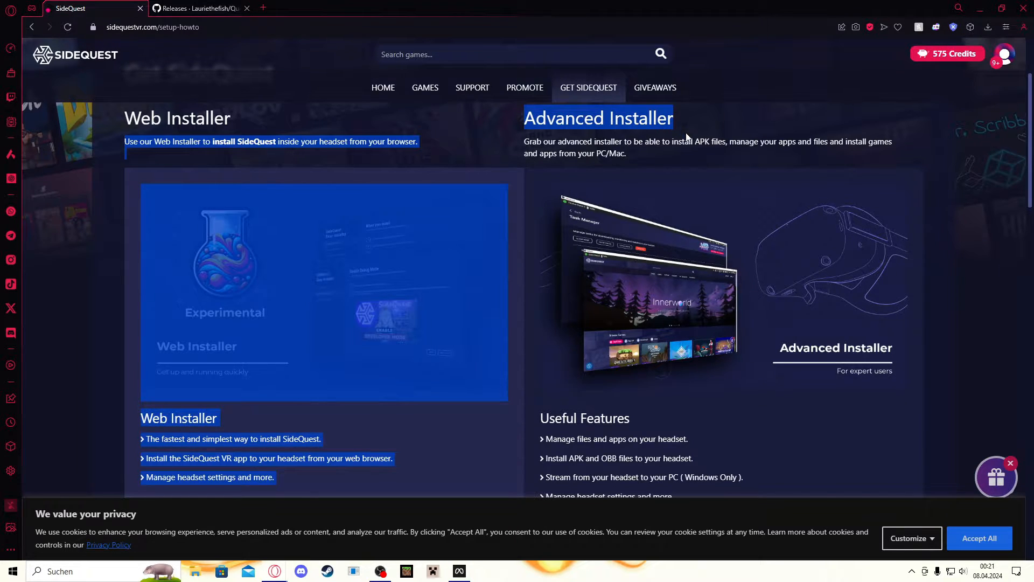
{"action": "scroll", "scroll_direction": "down", "scroll_amount": 3}
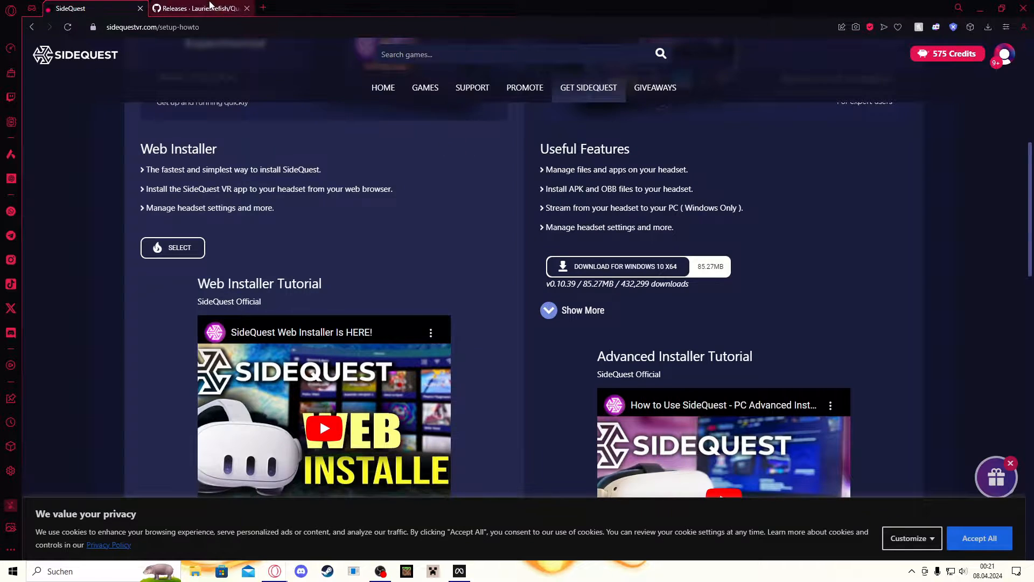
- Review the QuestPatcher 2.8.0 release Assets list on the GitHub Releases page
{"action": "left_click", "coordinate": [192, 8]}
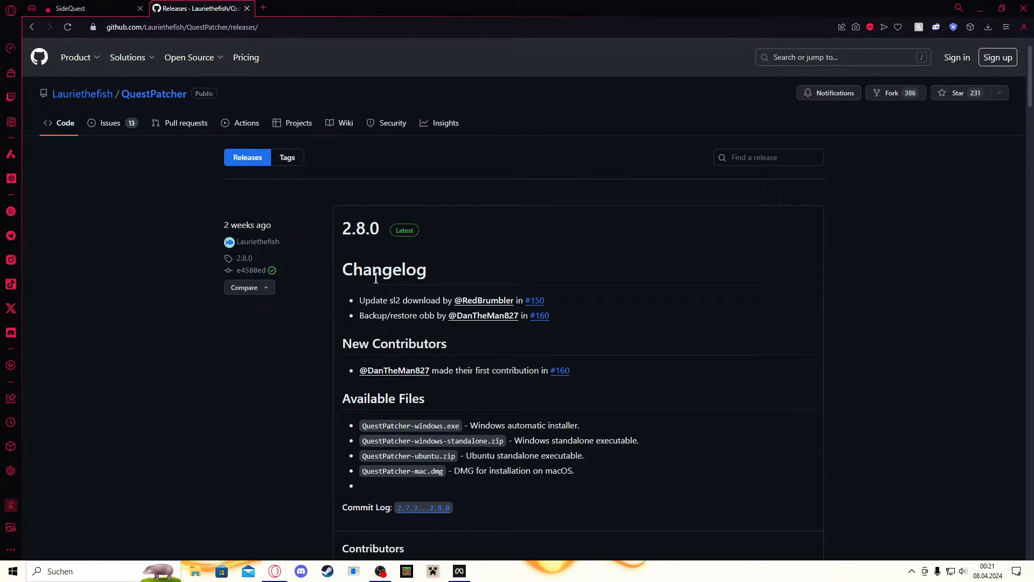
{"action": "scroll", "scroll_direction": "down", "scroll_amount": 3}
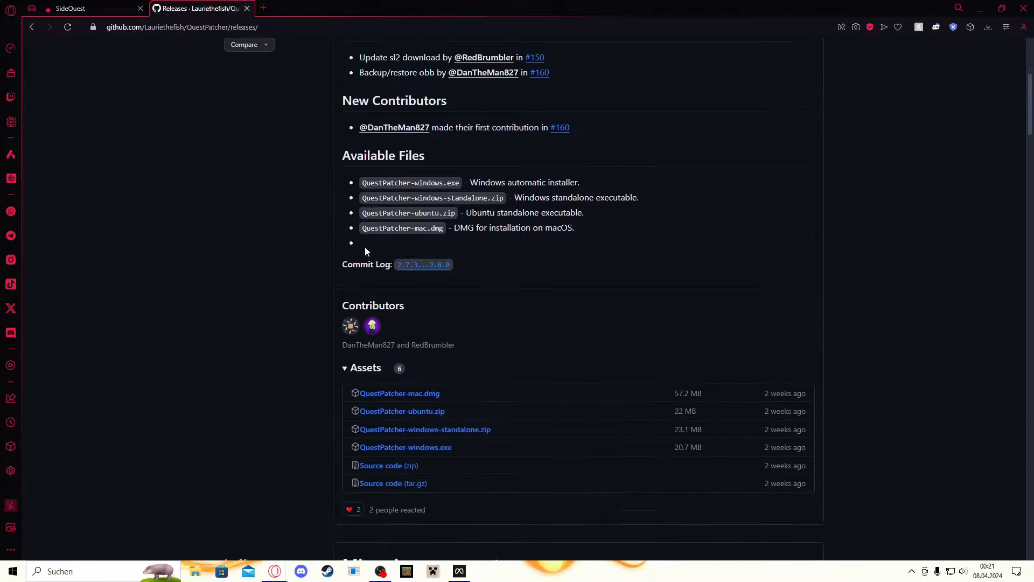
{"action": "scroll", "scroll_direction": "down", "scroll_amount": 3}
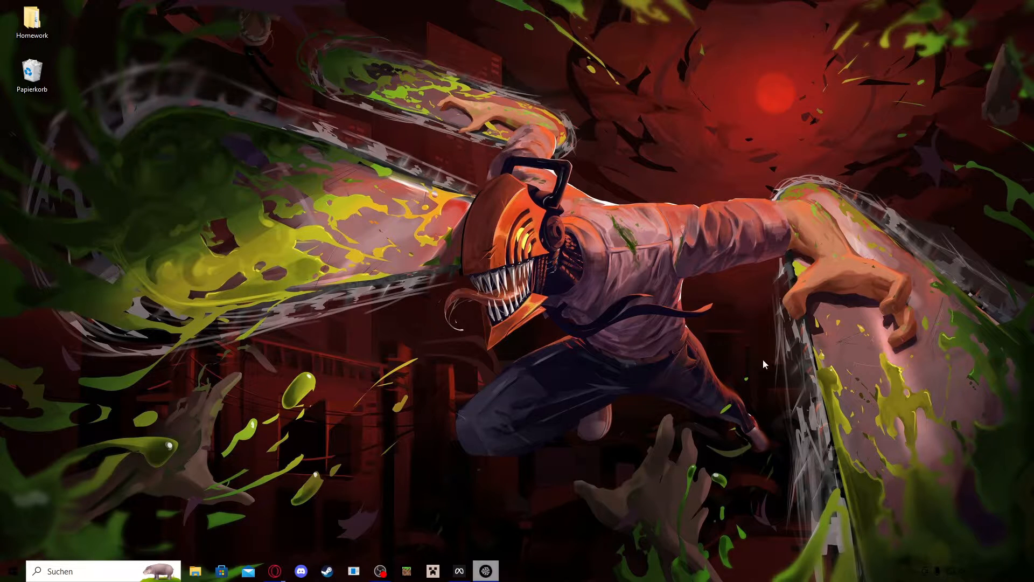
- Start SideQuest, search 'qa', and sideload QuestAppVersionSwitcher onto the connected Quest 3
{"action": "left_click", "coordinate": [483, 571]}
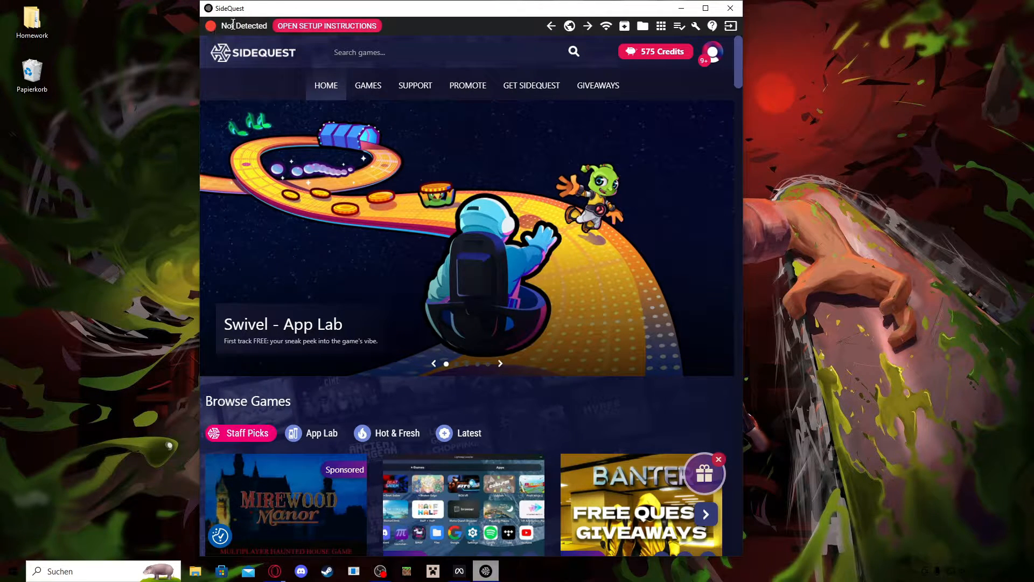
{"action": "mouse_move", "coordinate": [601, 146]}
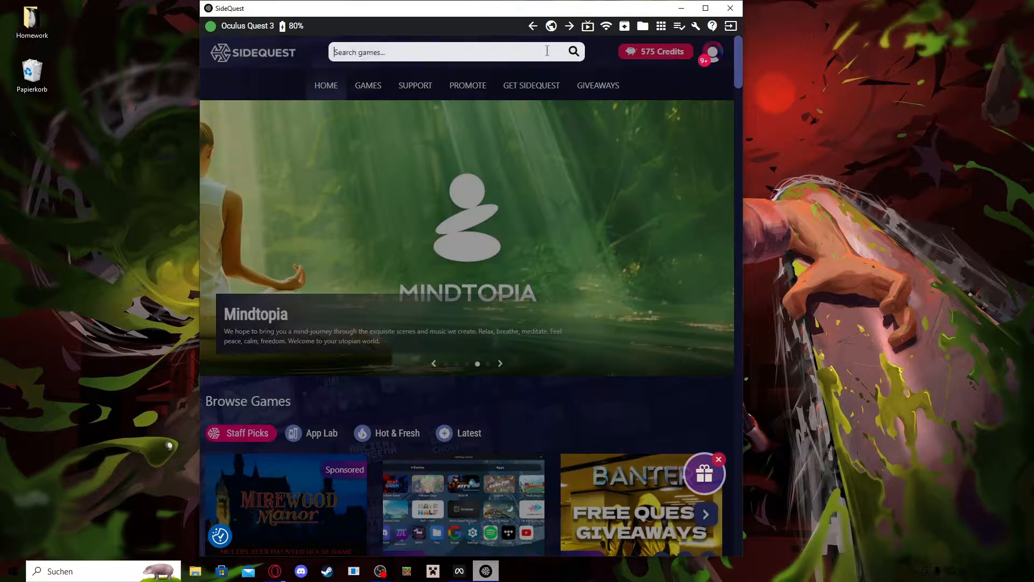
{"action": "type", "text": "qavs"}
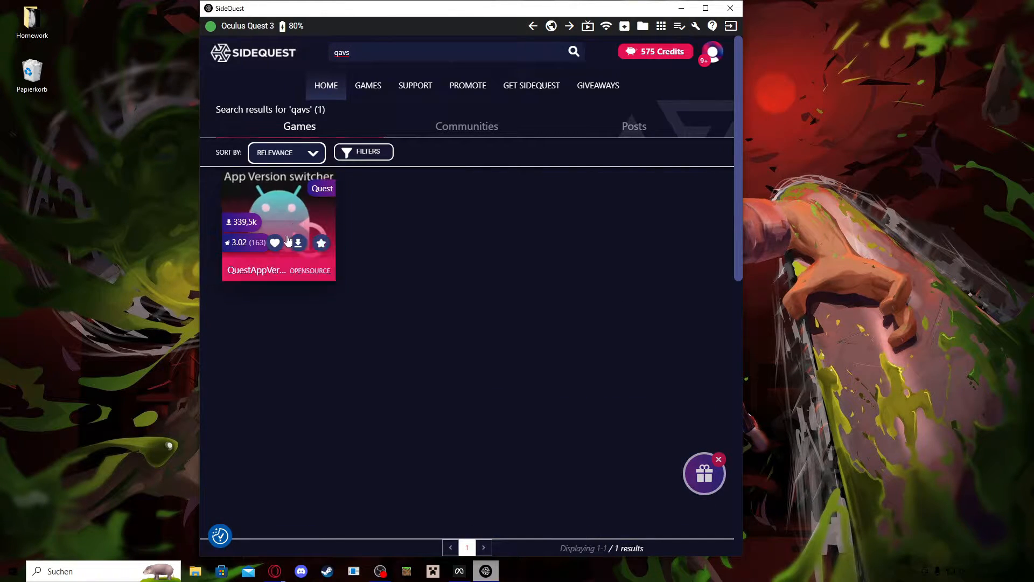
{"action": "left_click", "coordinate": [278, 211]}
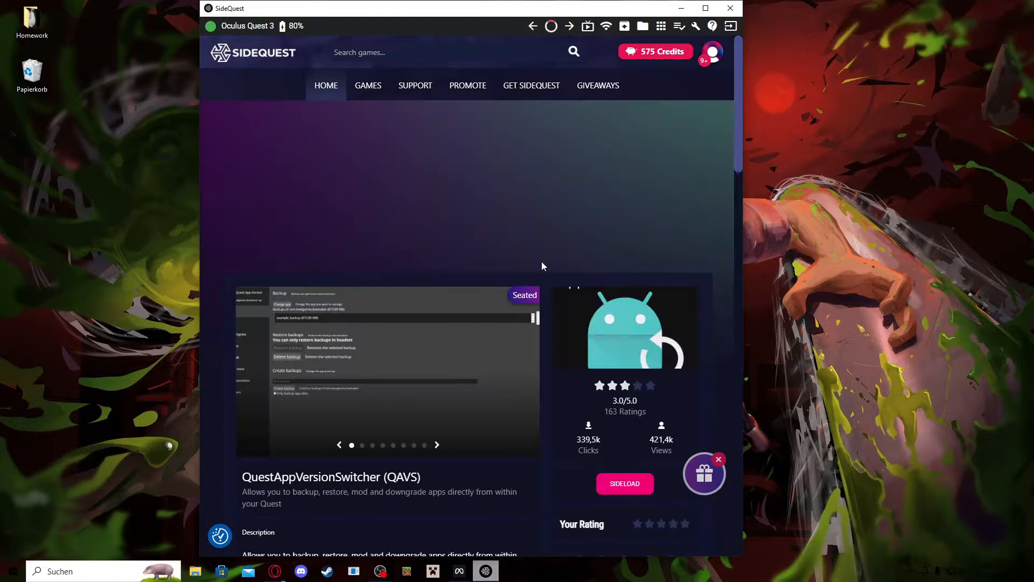
{"action": "scroll", "scroll_direction": "down", "scroll_amount": 3}
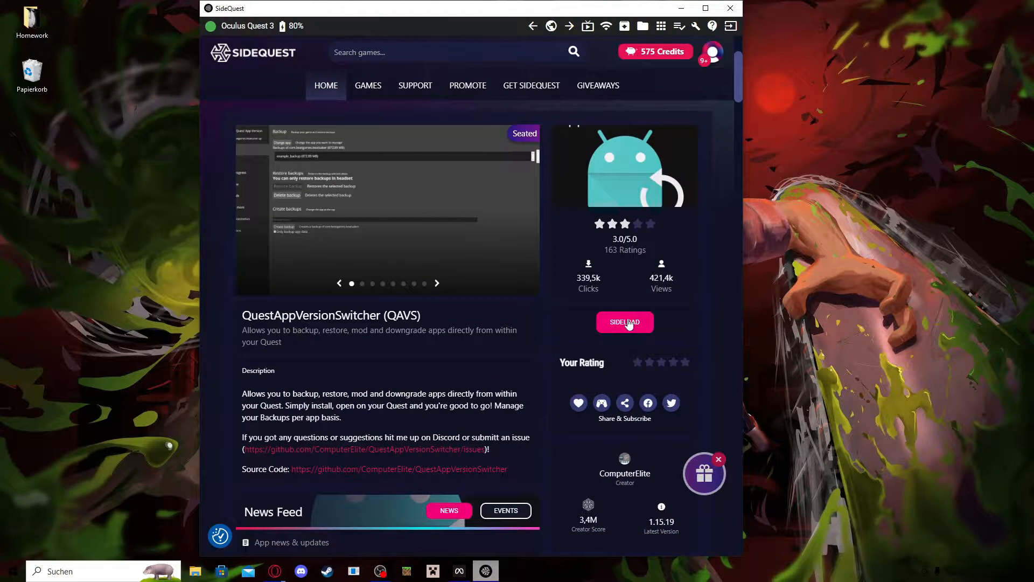
{"action": "left_click", "coordinate": [623, 322]}
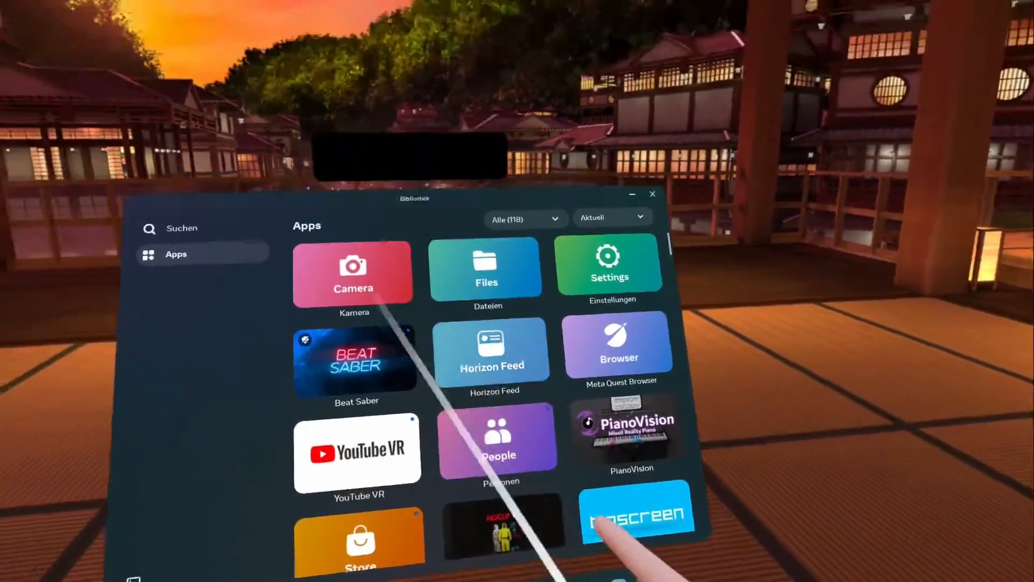
- Filter the Quest library to 'Unbekannte Quellen' and launch QuestAppVersionSwitcher
{"action": "left_click", "coordinate": [521, 219]}
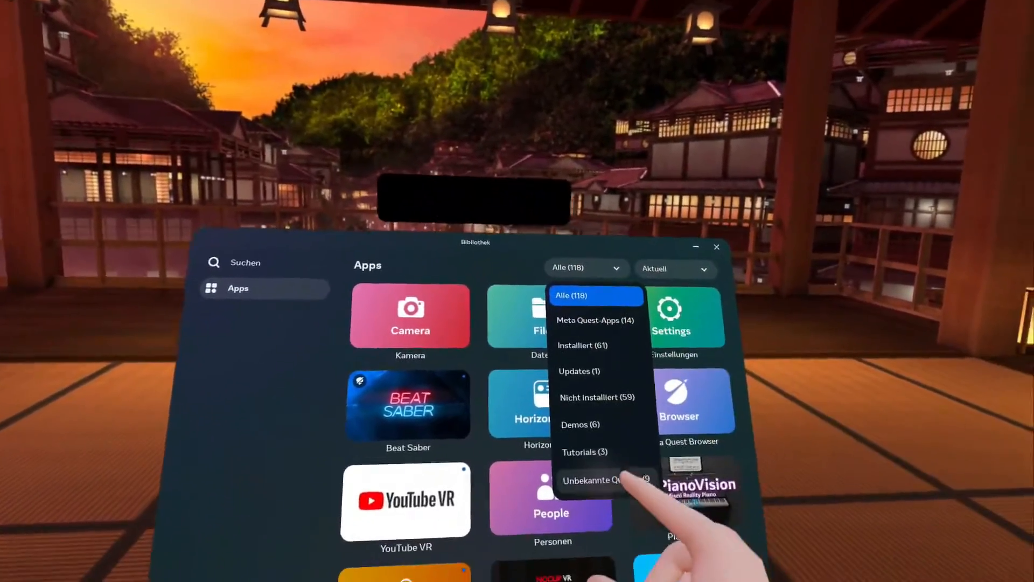
{"action": "left_click", "coordinate": [593, 479]}
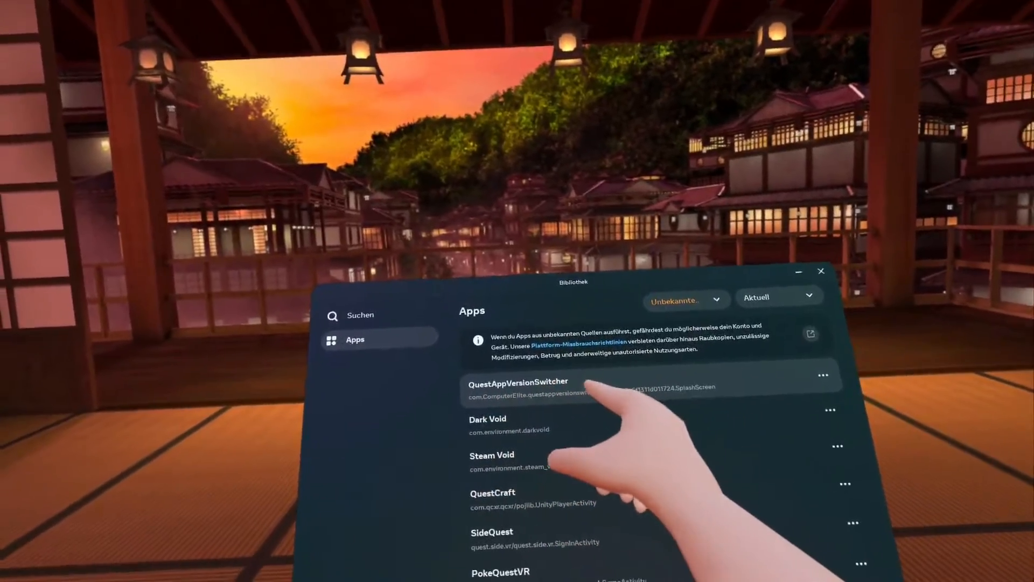
{"action": "left_click", "coordinate": [518, 381]}
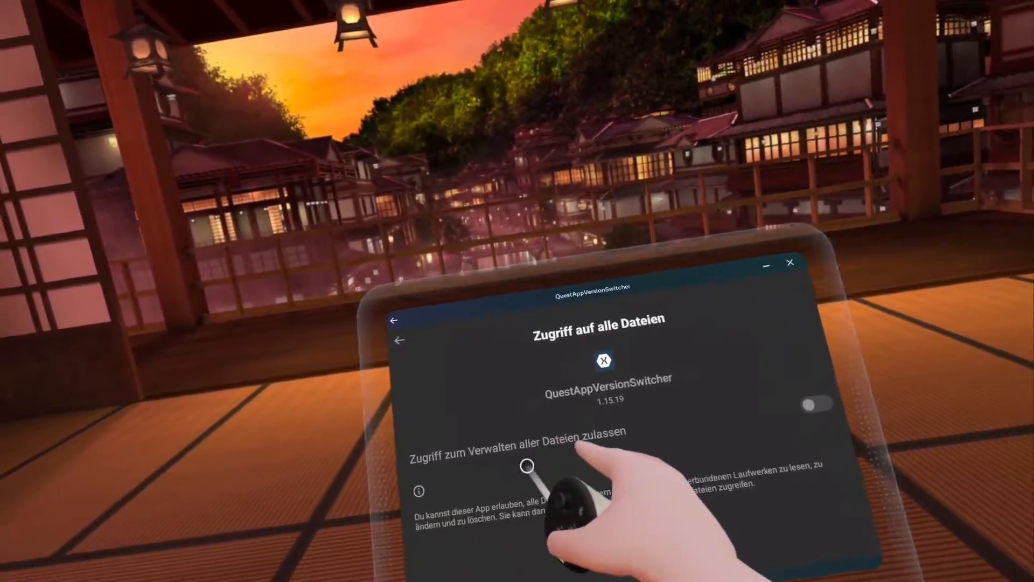
- Grant all-files access and run the QAVS setup assistant with the Beat Saber Modding preset
{"action": "left_click", "coordinate": [817, 404]}
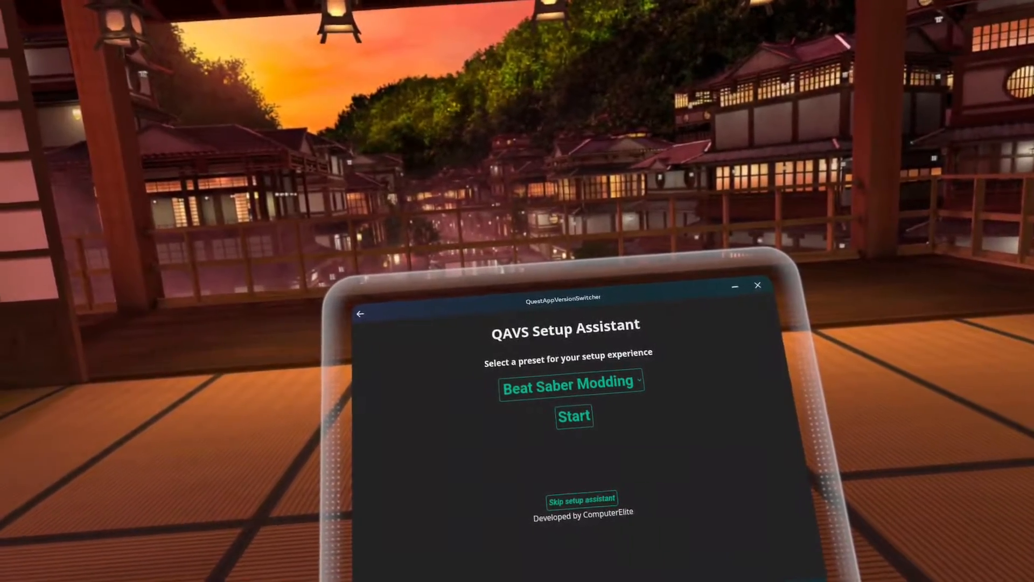
{"action": "left_click", "coordinate": [571, 385]}
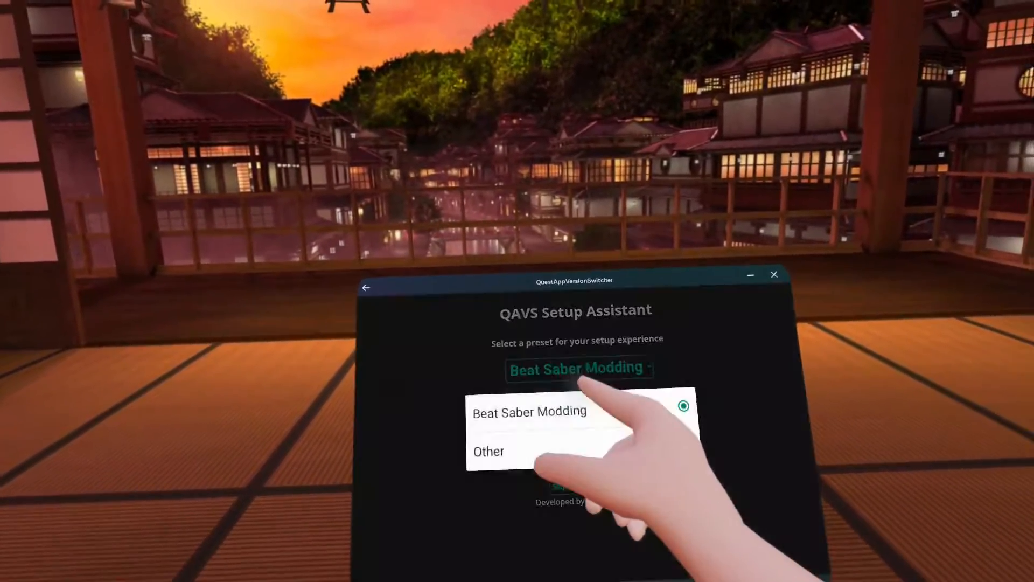
{"action": "left_click", "coordinate": [529, 410]}
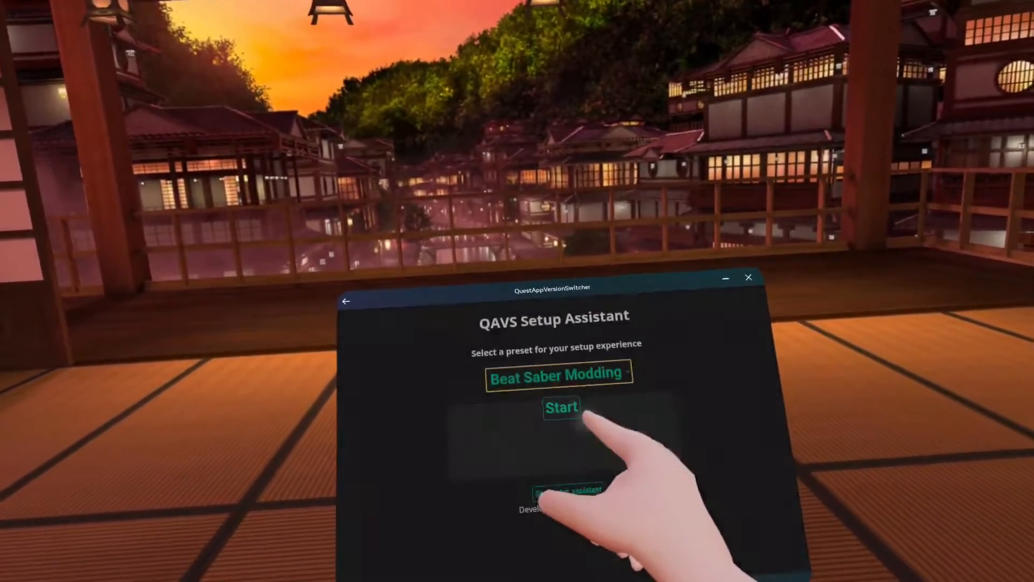
{"action": "left_click", "coordinate": [561, 407]}
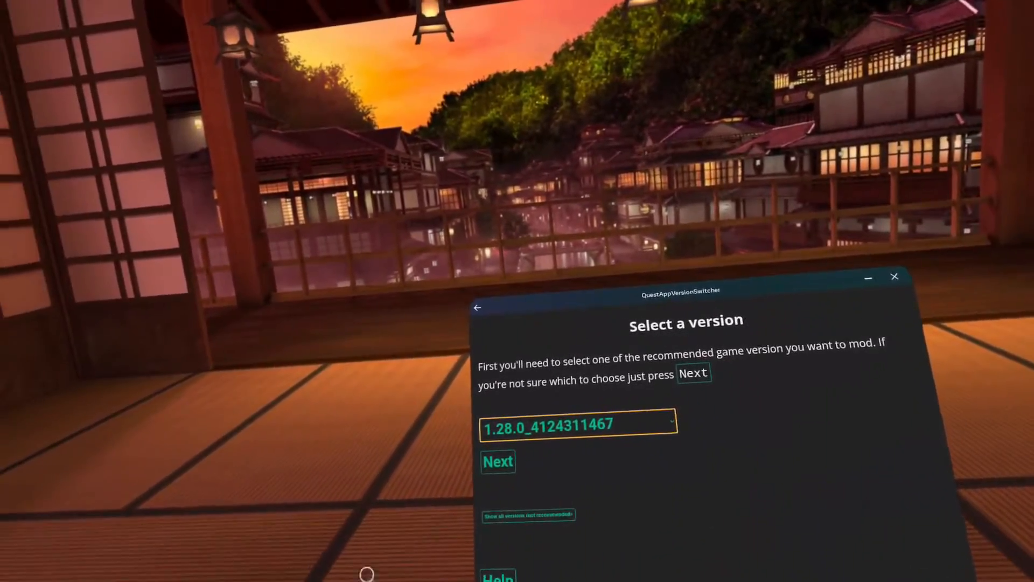
{"action": "left_click", "coordinate": [497, 461]}
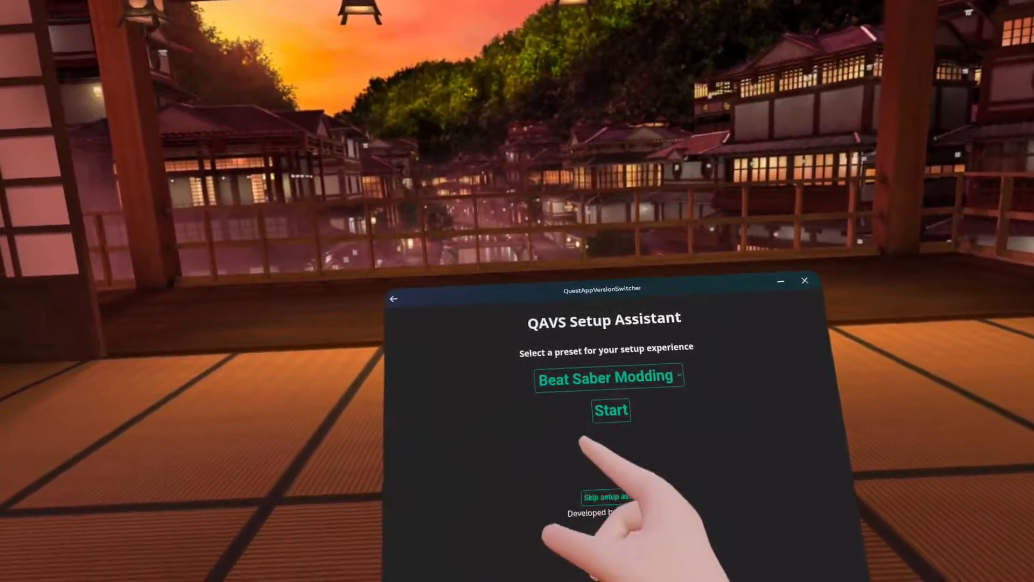
- Show the Installed Mods page with its notice that mods cannot be managed on Quest 3
{"action": "left_click", "coordinate": [609, 410]}
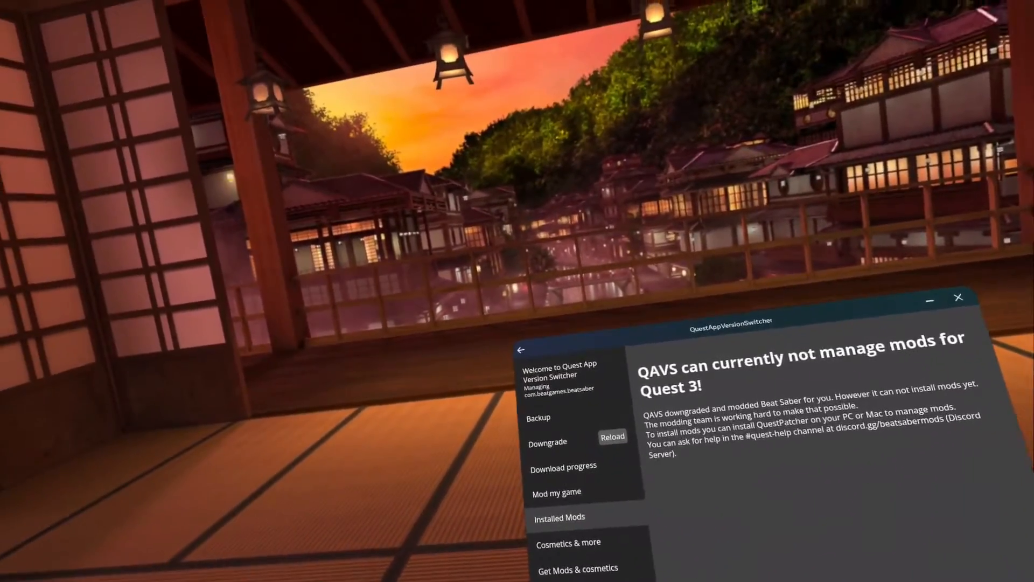
{"action": "left_click", "coordinate": [547, 441]}
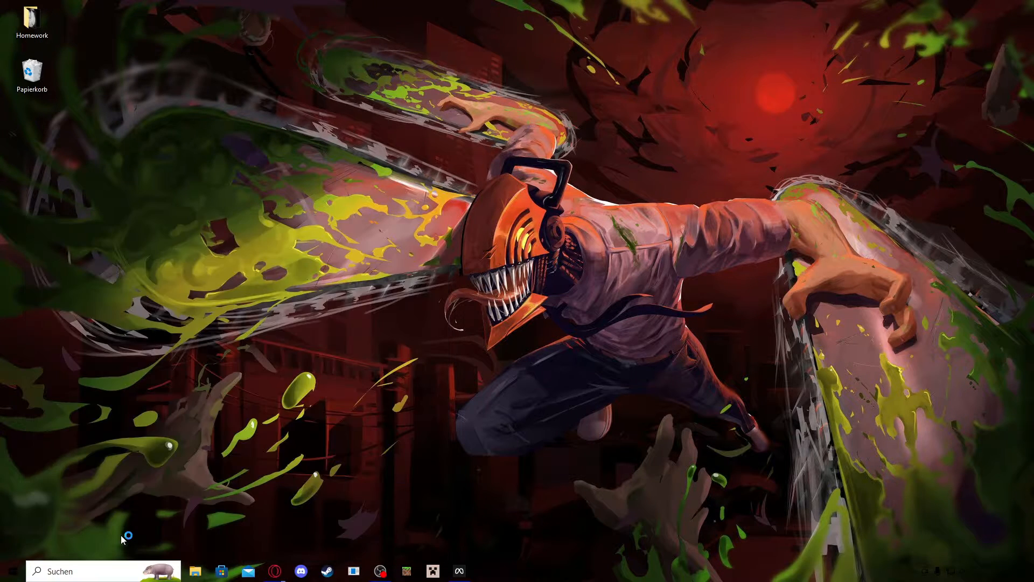
- Start QuestPatcher on the PC and retry Quest detection after the Not Connected warning
{"action": "left_click", "coordinate": [485, 570]}
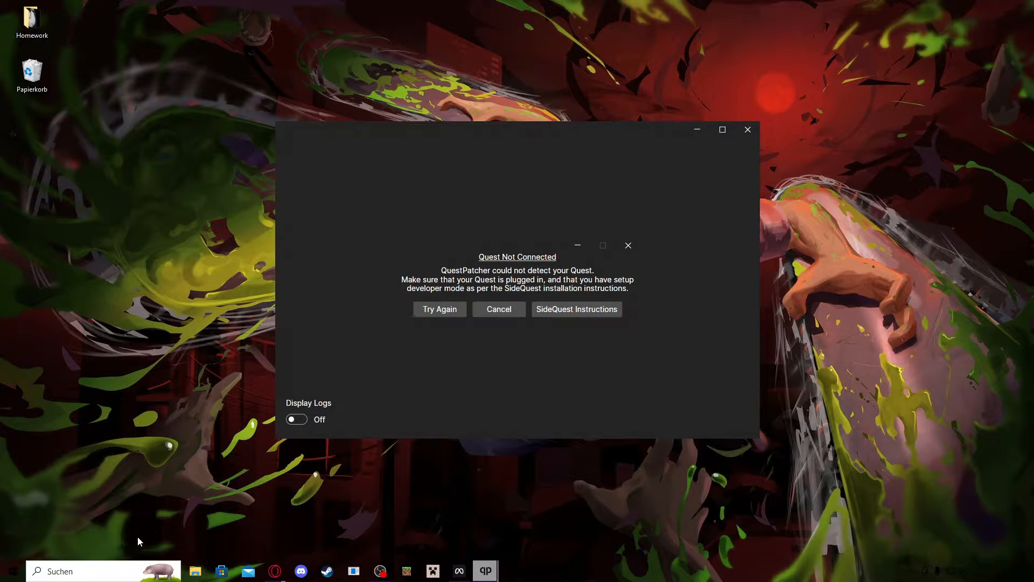
{"action": "mouse_move", "coordinate": [240, 527]}
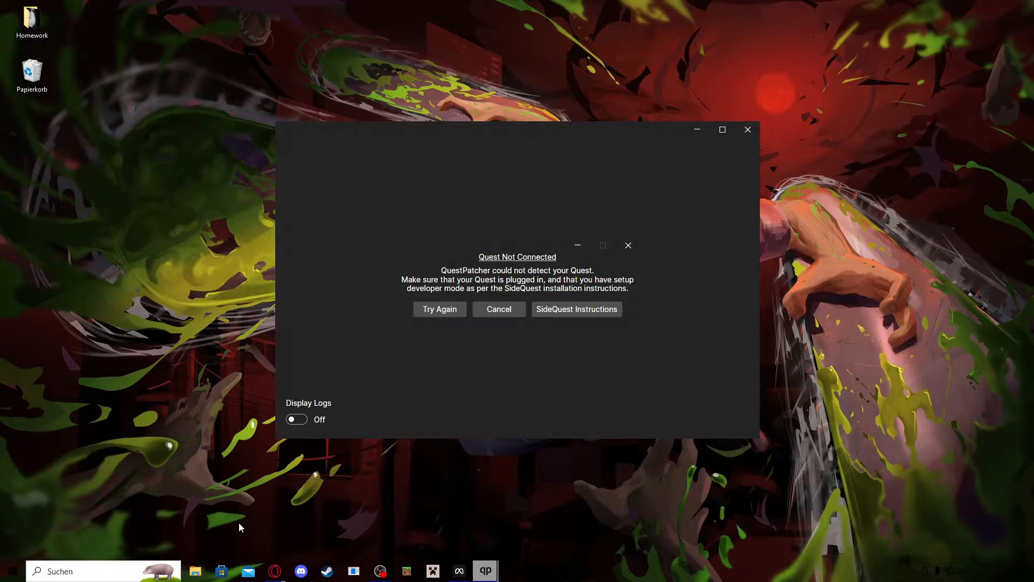
{"action": "mouse_move", "coordinate": [414, 331]}
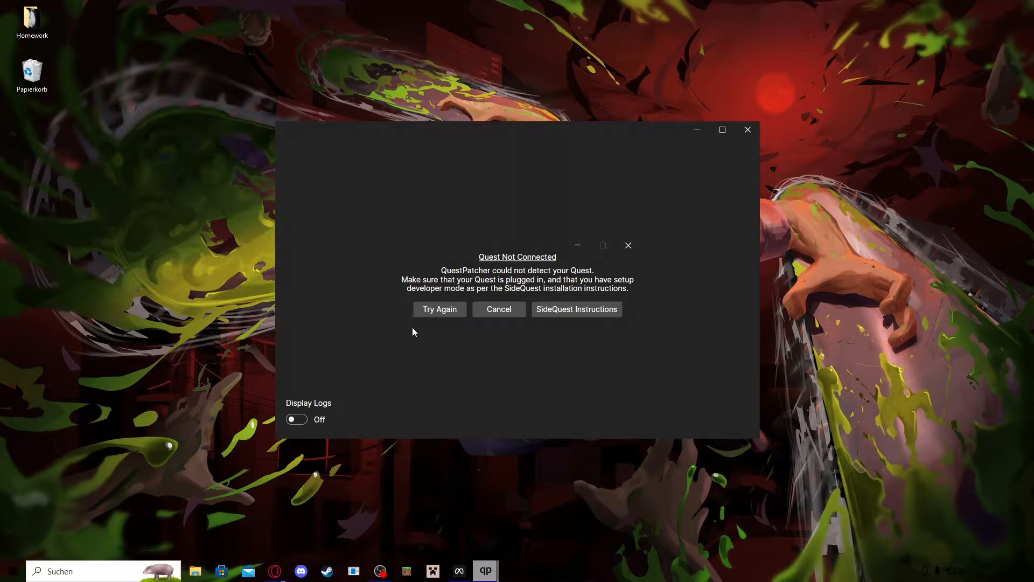
{"action": "left_click", "coordinate": [438, 310]}
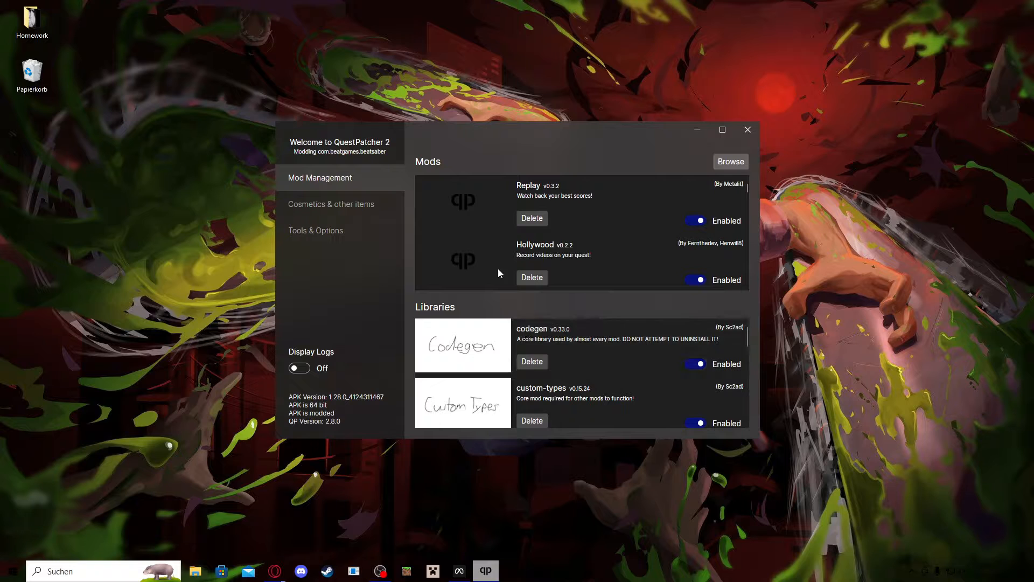
{"action": "mouse_move", "coordinate": [316, 230]}
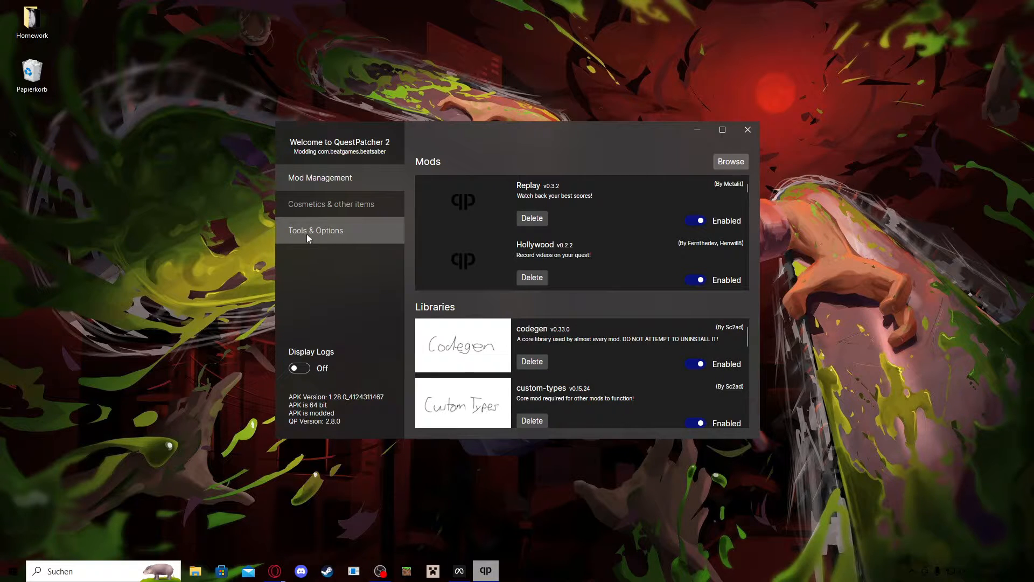
{"action": "left_click", "coordinate": [315, 231]}
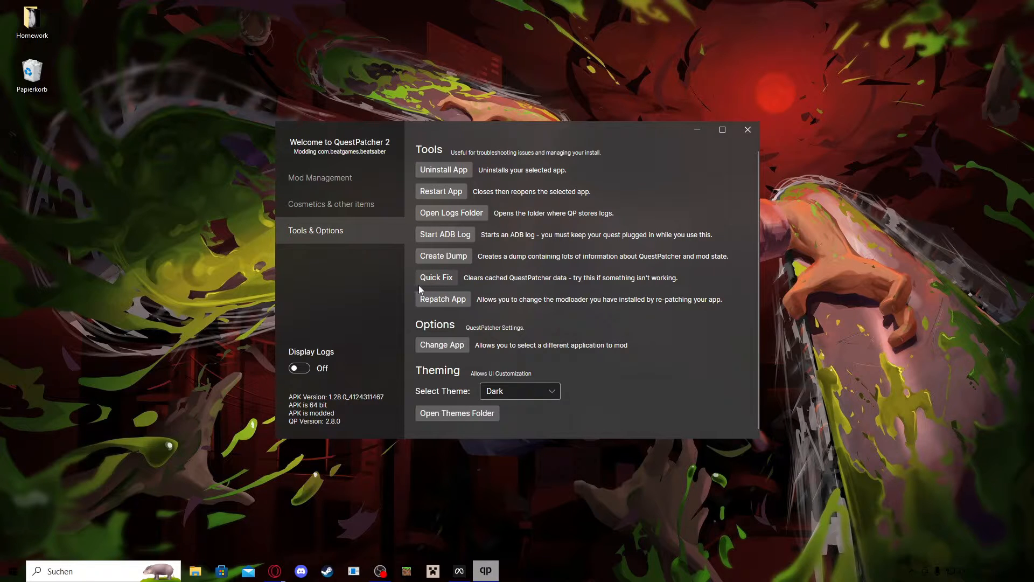
{"action": "mouse_move", "coordinate": [434, 285]}
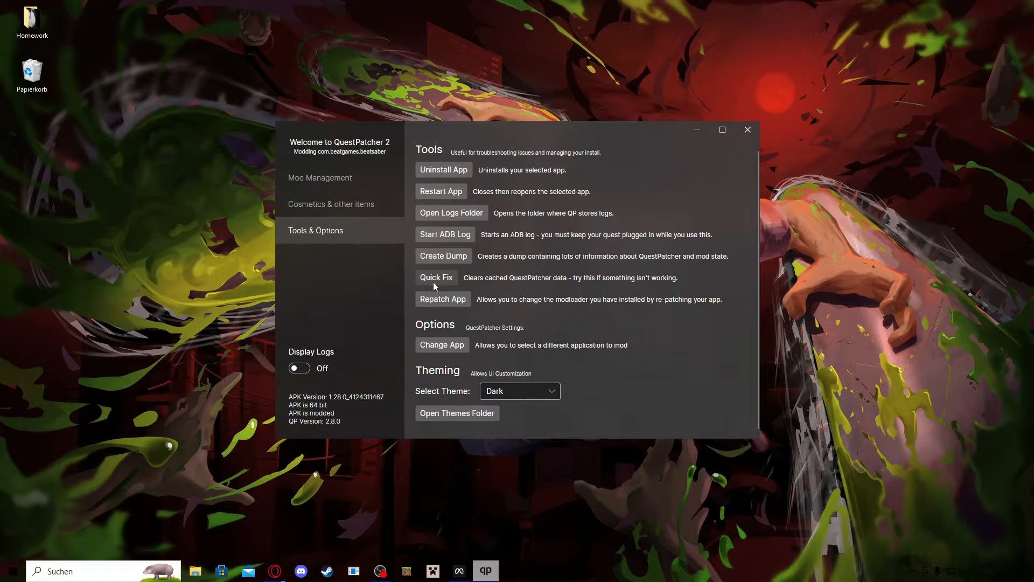
{"action": "mouse_move", "coordinate": [337, 204]}
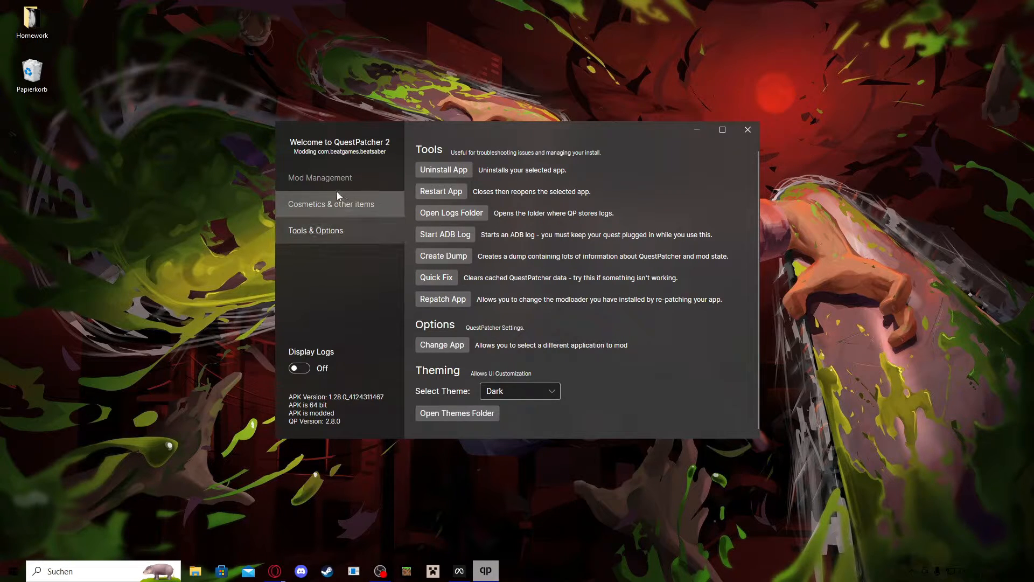
{"action": "left_click", "coordinate": [320, 177]}
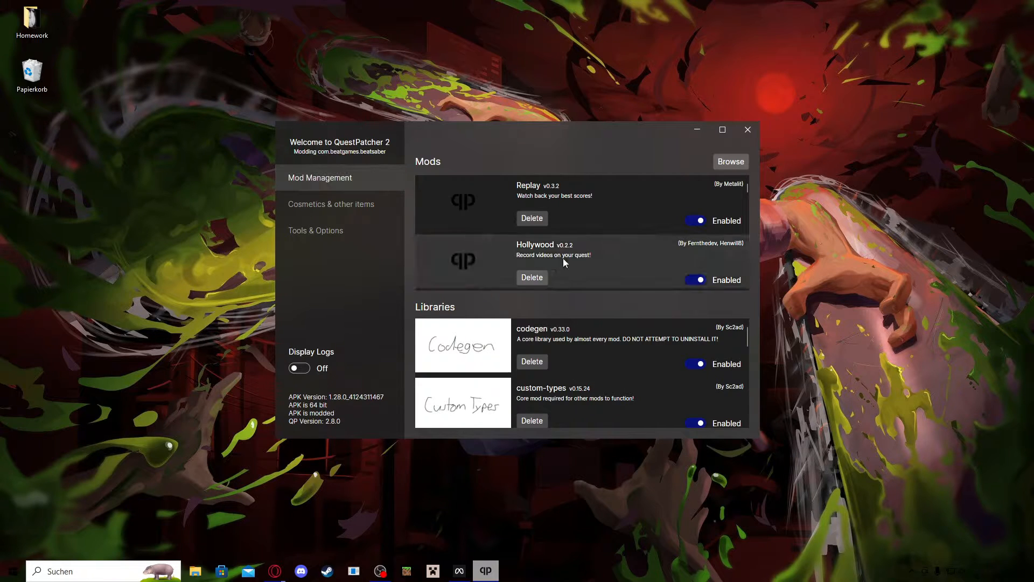
{"action": "scroll", "scroll_direction": "down", "scroll_amount": 3}
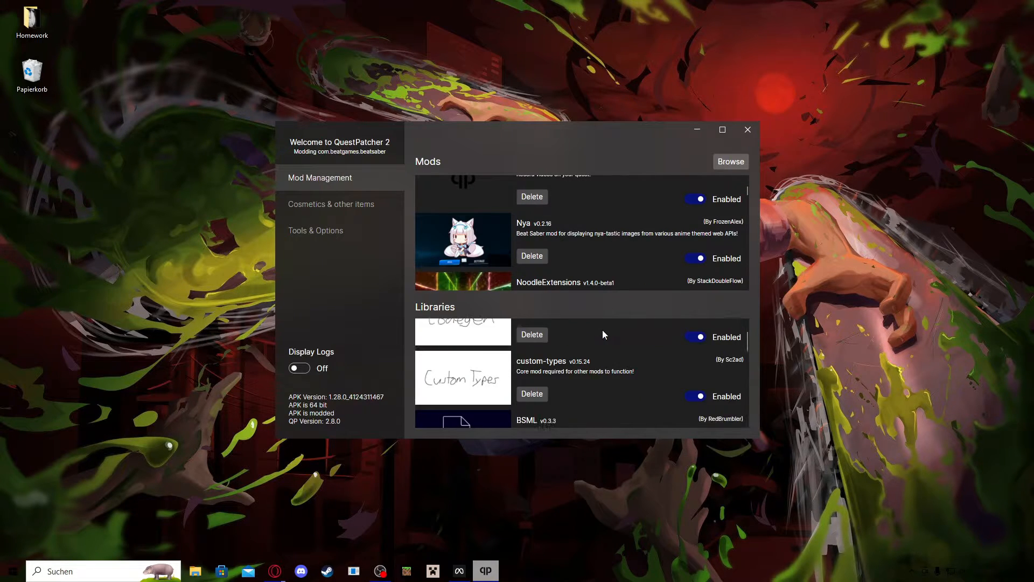
{"action": "scroll", "scroll_direction": "down", "scroll_amount": 3}
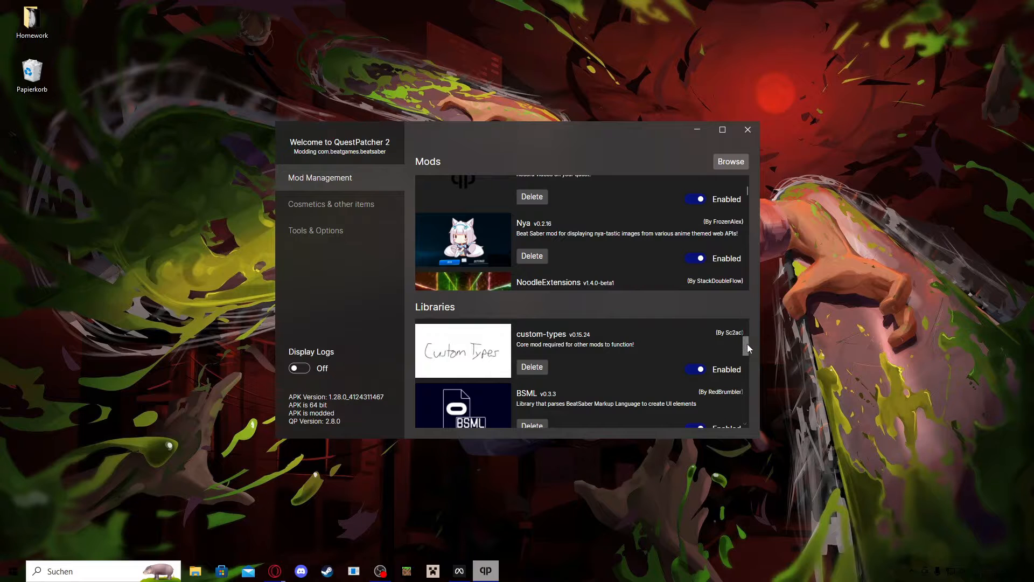
{"action": "scroll", "scroll_direction": "down", "scroll_amount": 3}
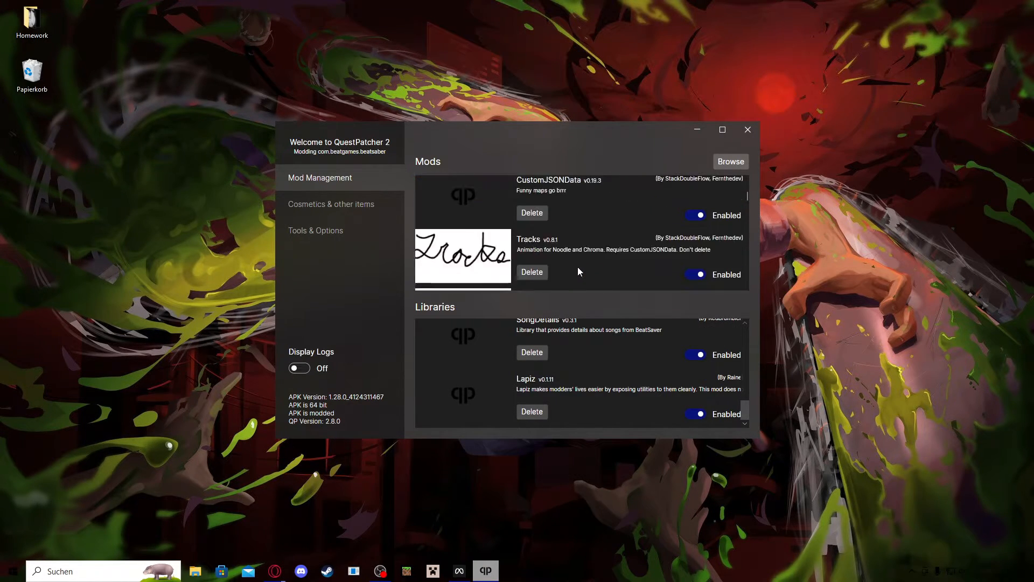
{"action": "scroll", "scroll_direction": "down", "scroll_amount": 3}
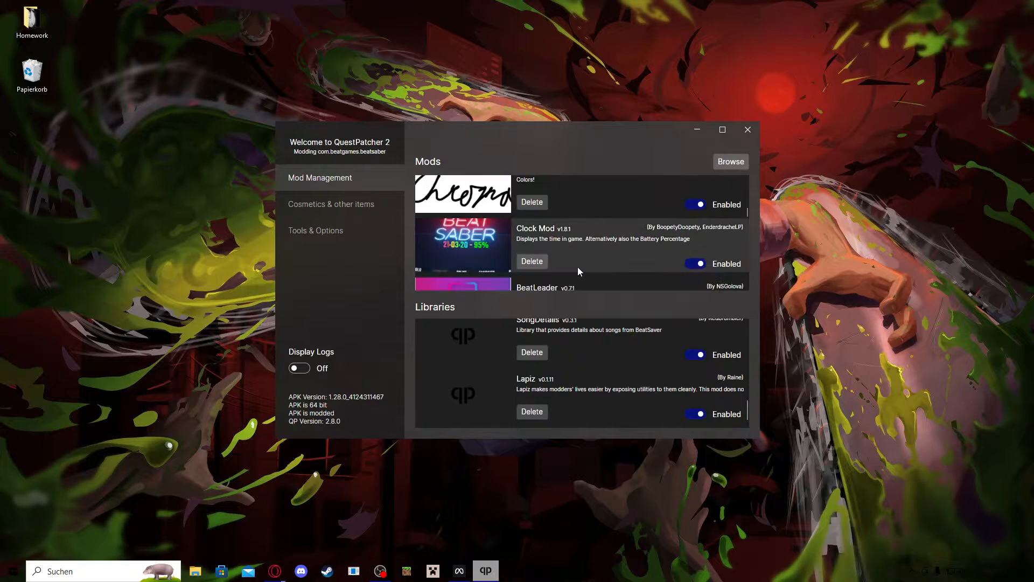
{"action": "scroll", "scroll_direction": "down", "scroll_amount": 3}
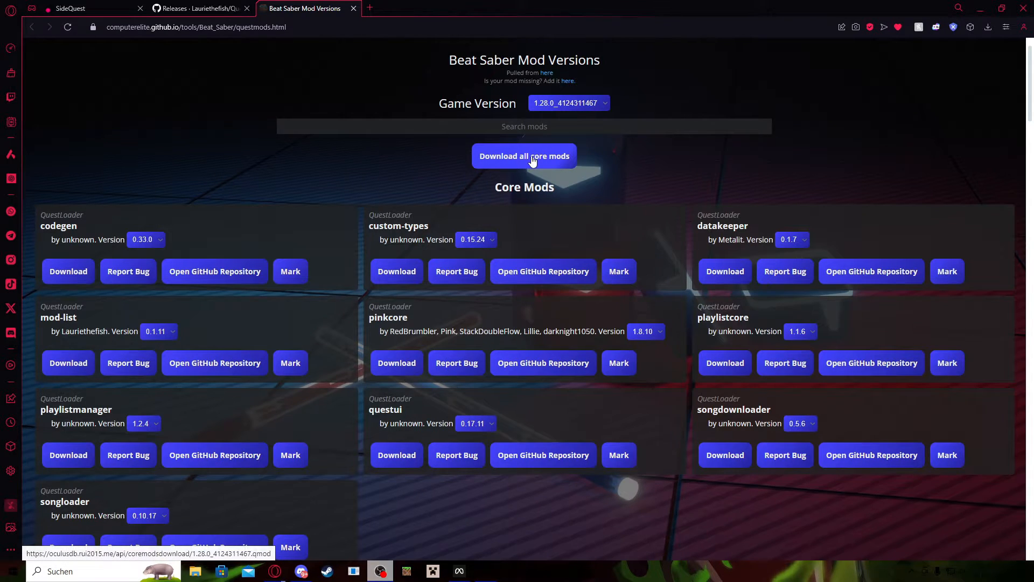
{"action": "left_click", "coordinate": [524, 156]}
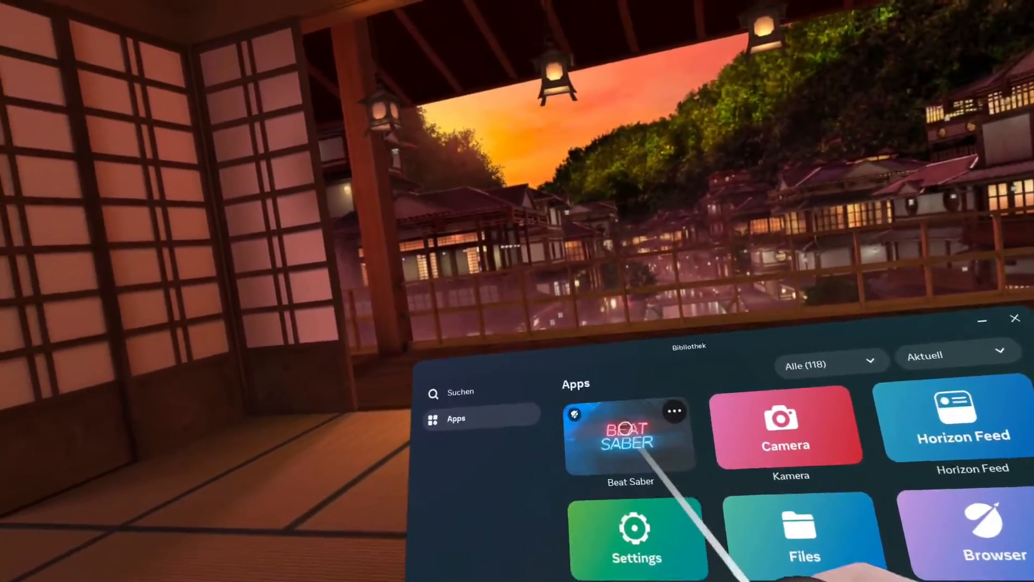
- Launch modded Beat Saber, view its Mods menu, and start playing the song Forever in Solo
{"action": "left_click", "coordinate": [674, 413]}
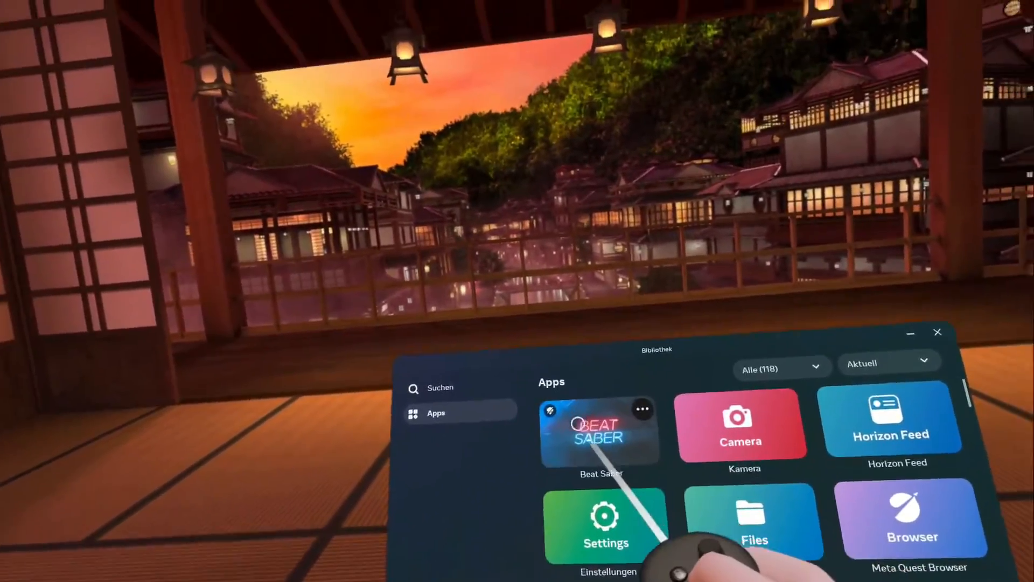
{"action": "left_click", "coordinate": [599, 432]}
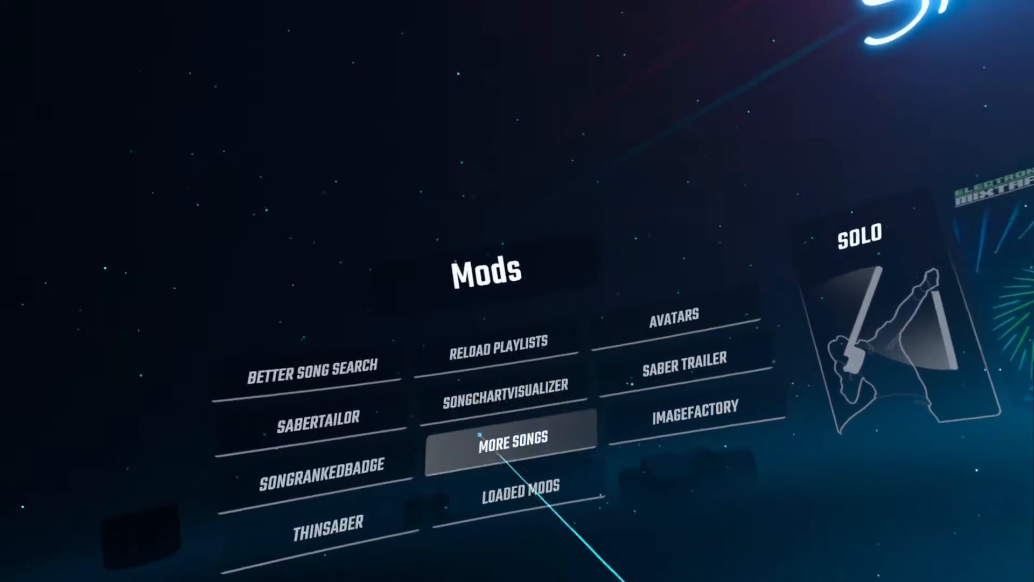
{"action": "left_click", "coordinate": [516, 439]}
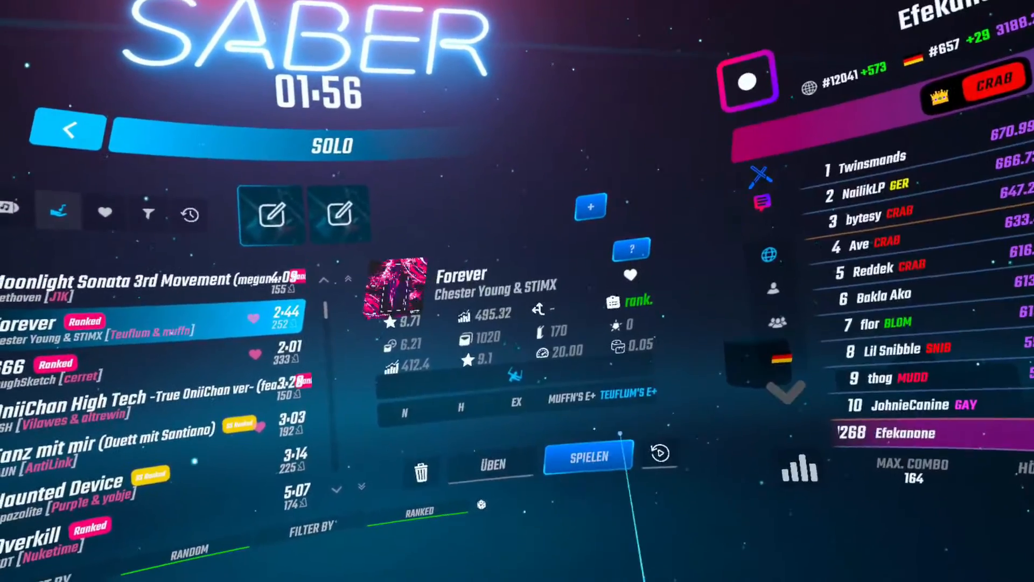
{"action": "left_click", "coordinate": [586, 456]}
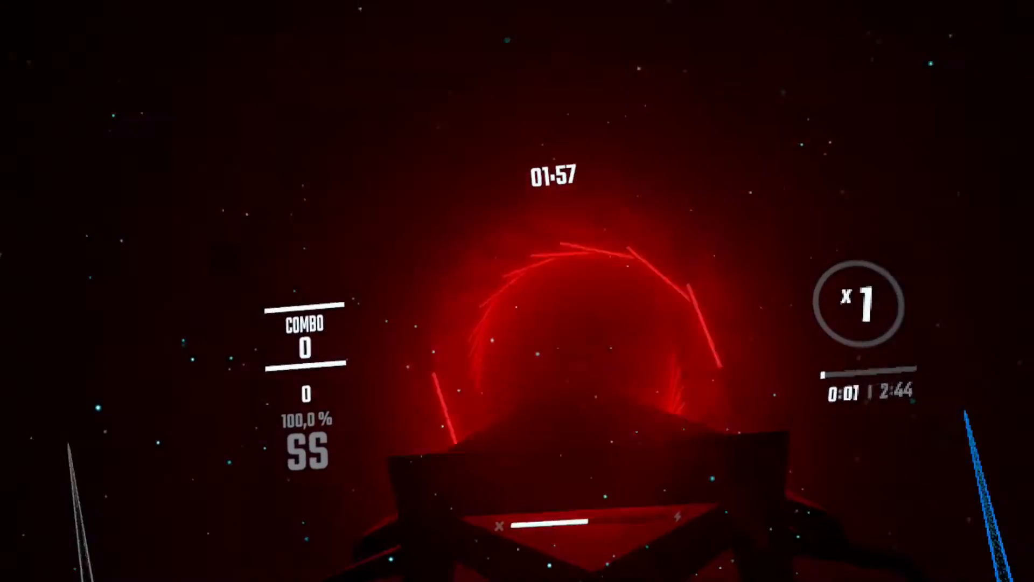